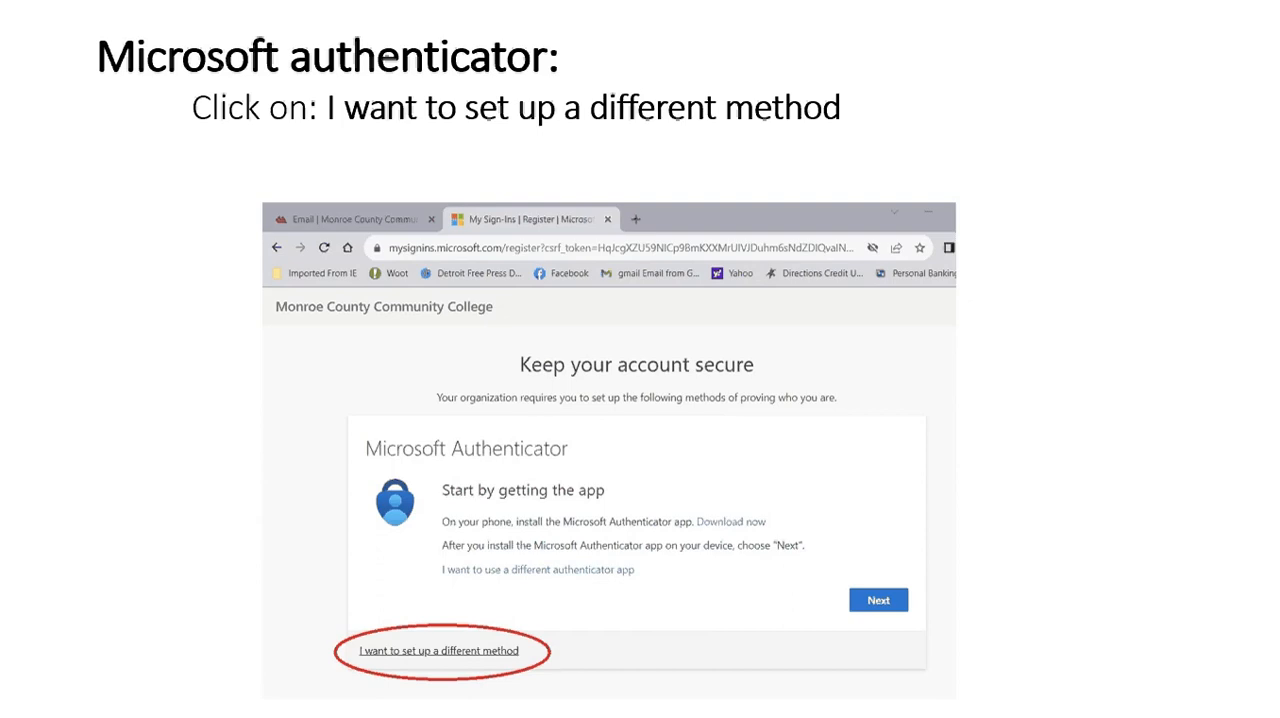
Advance from the 'set up a different method' slide to the Phone text-code slide.
click(437, 650)
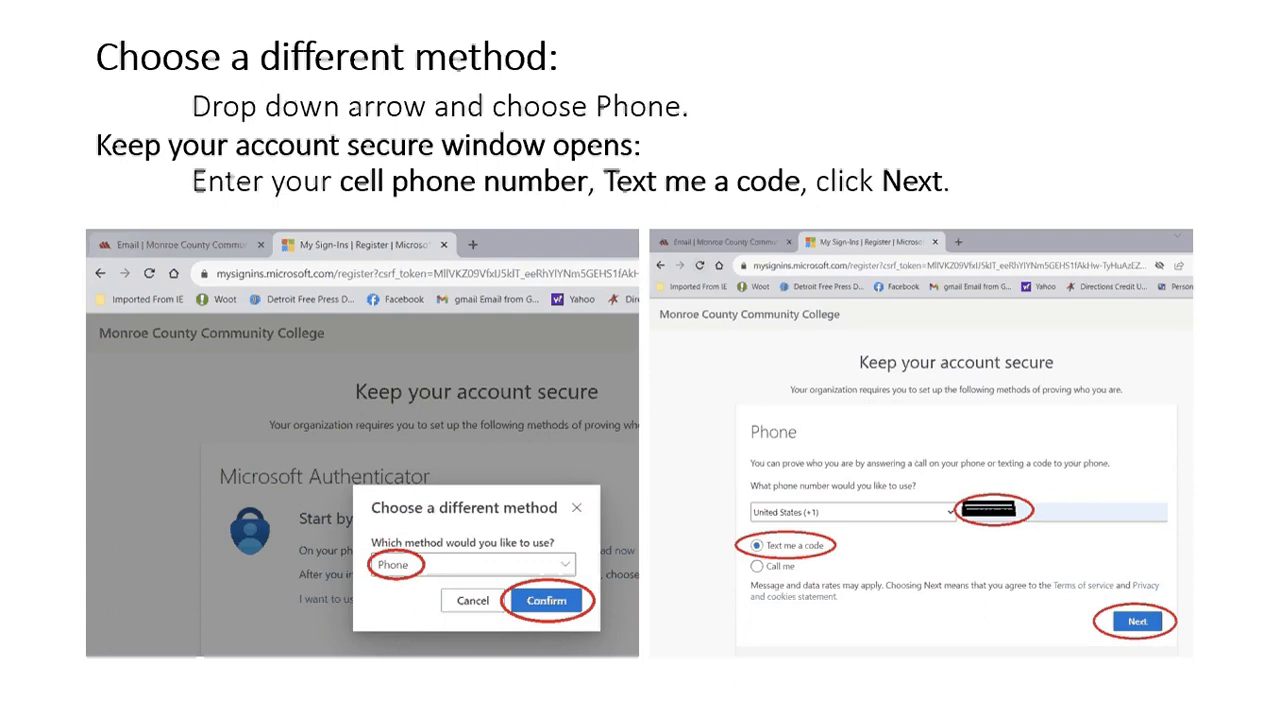
Advance to the slide on entering the texted code and SMS verification.
key(right)
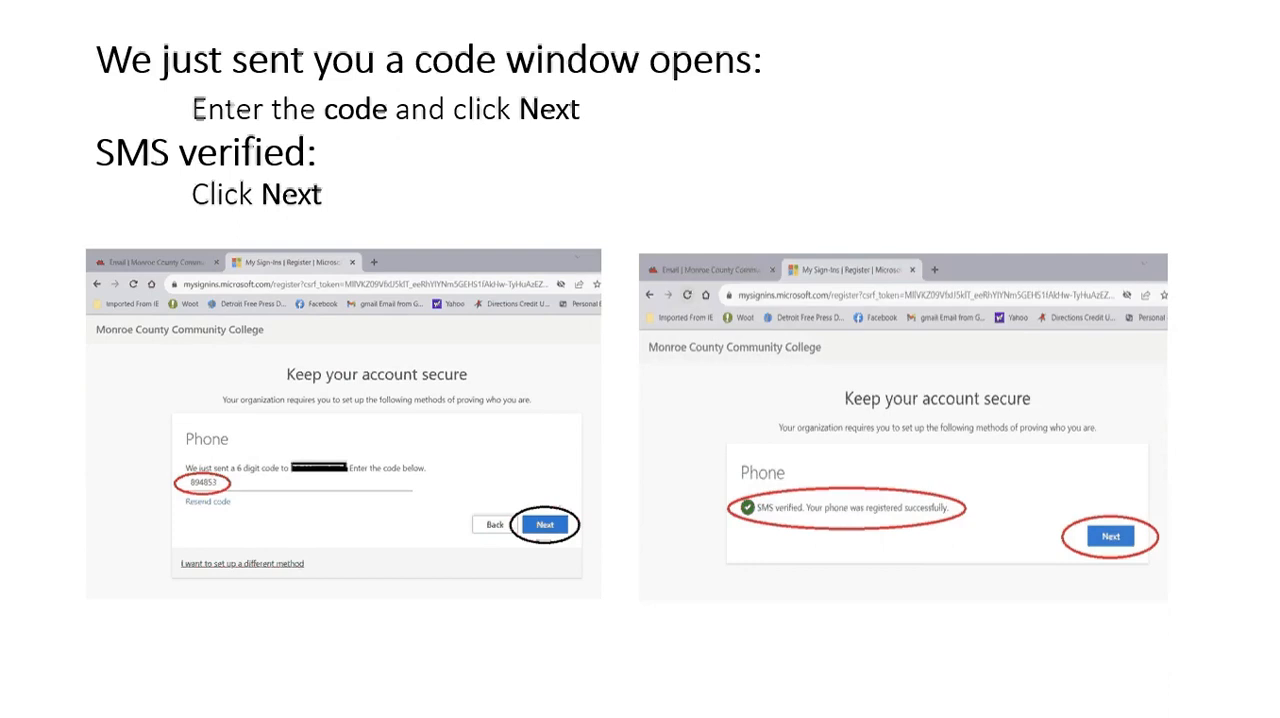
Advance to the 'Success your account is secure!' slide.
key(Right)
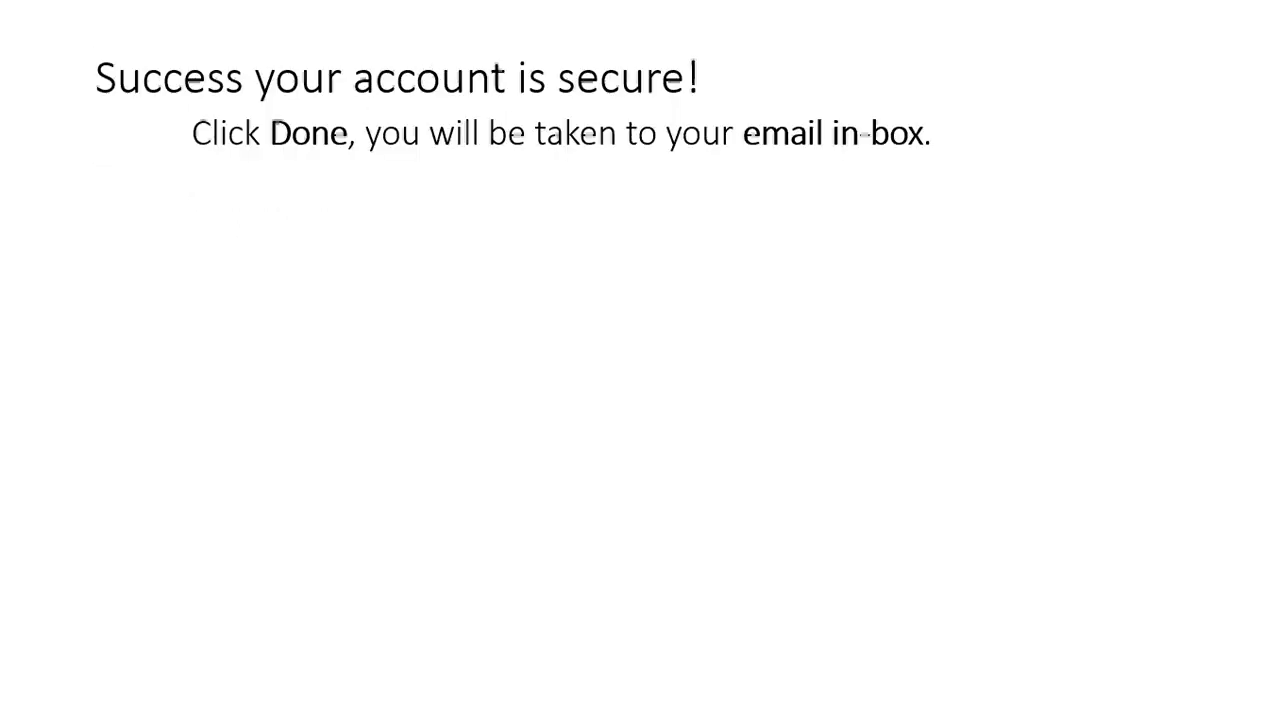